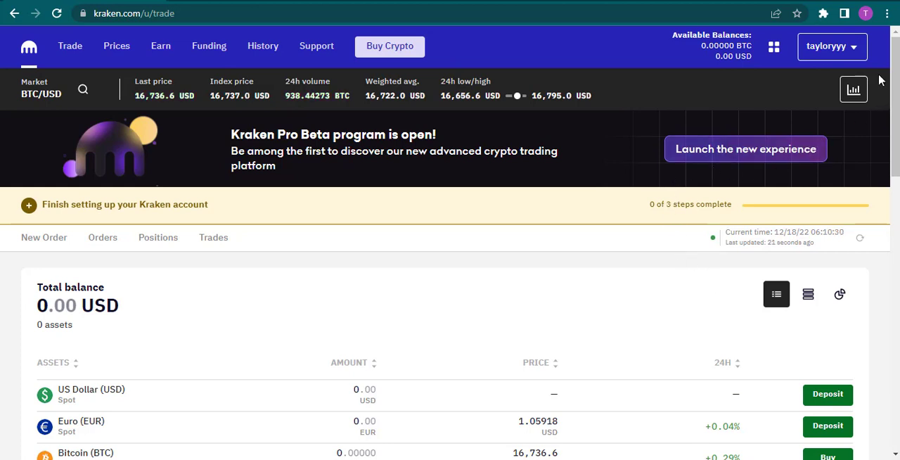
Step: Expand the Settings submenu from the top-bar account menu
left_click(830, 46)
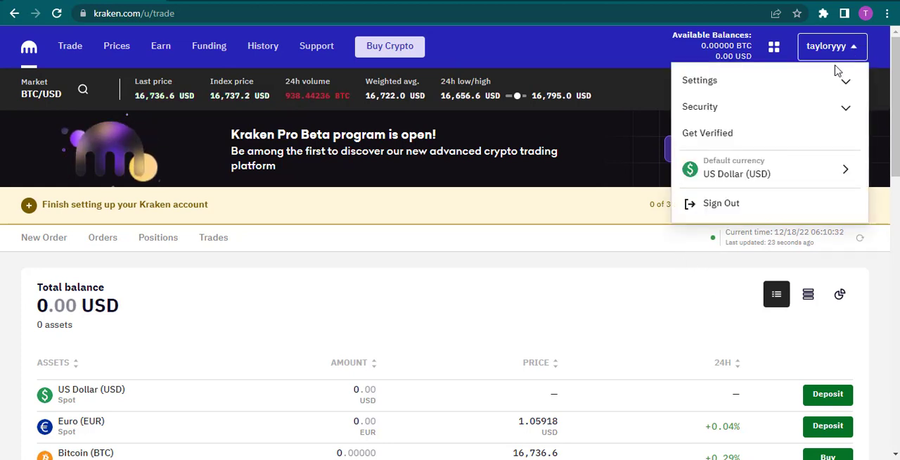
left_click(699, 79)
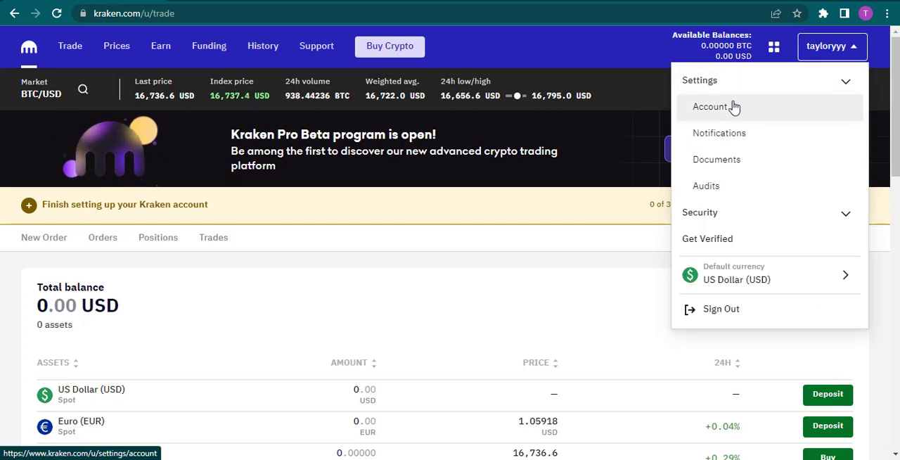
Step: Go to Account settings and clear the current address from the Email field
left_click(710, 107)
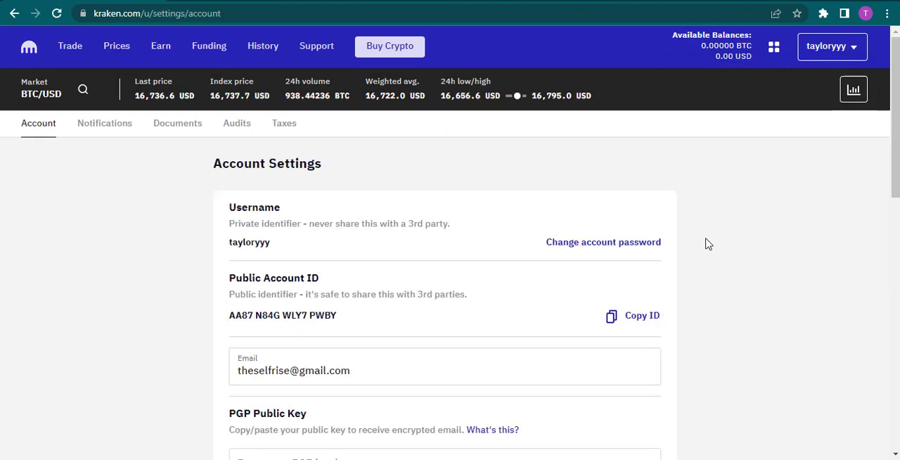
scroll("down", 3)
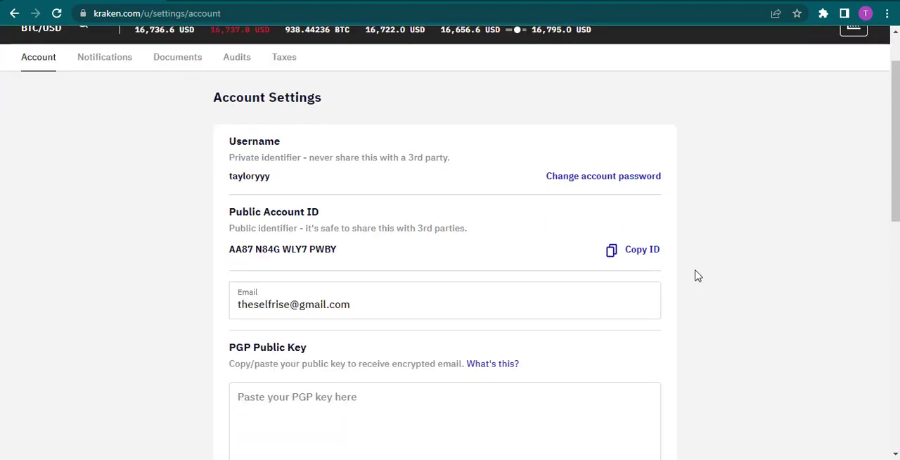
left_click(379, 304)
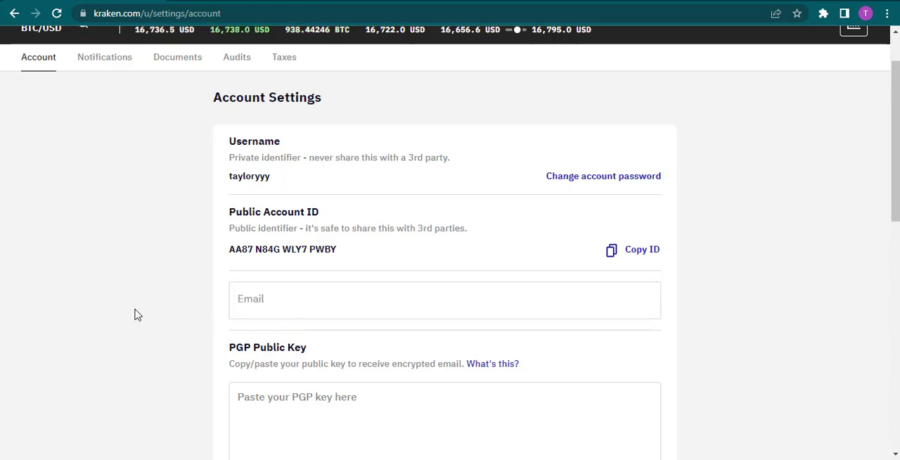
scroll("down", 3)
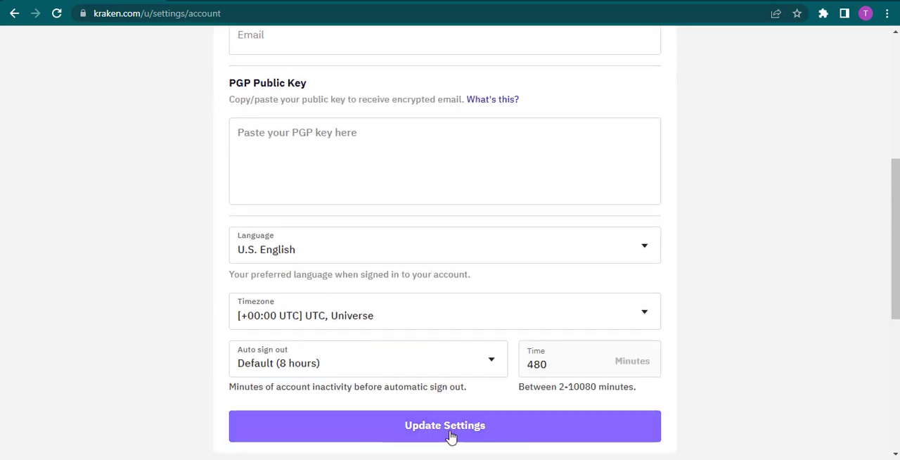
Step: Submit Update Settings and confirm the email change with both verification codes
left_click(444, 425)
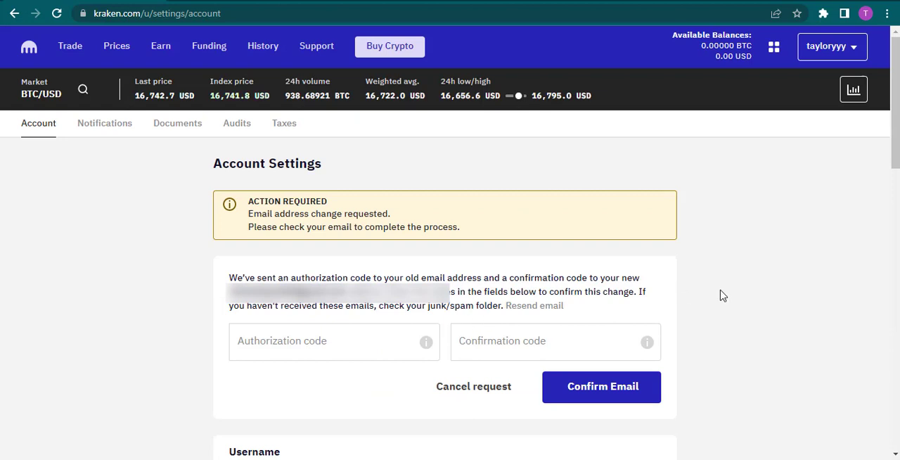
mouse_move(682, 280)
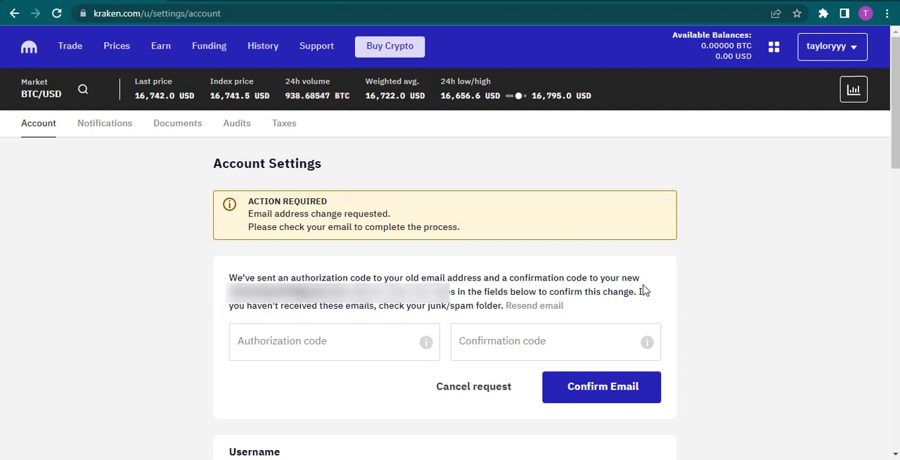
mouse_move(349, 307)
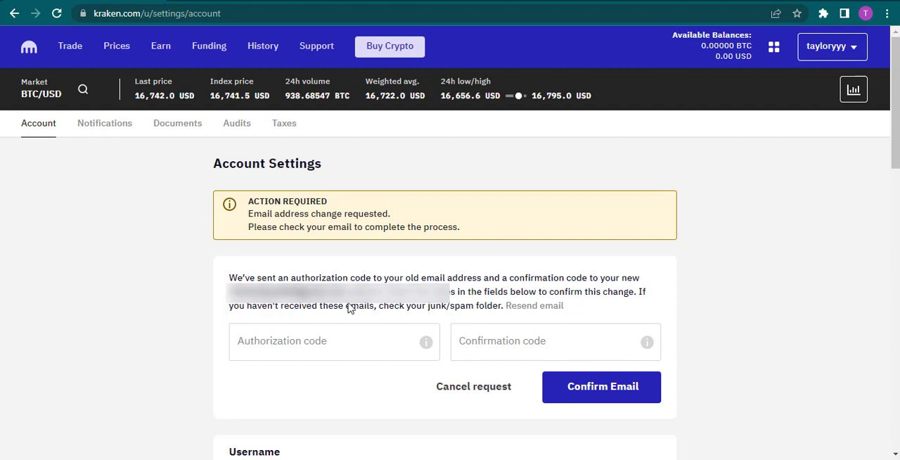
mouse_move(531, 347)
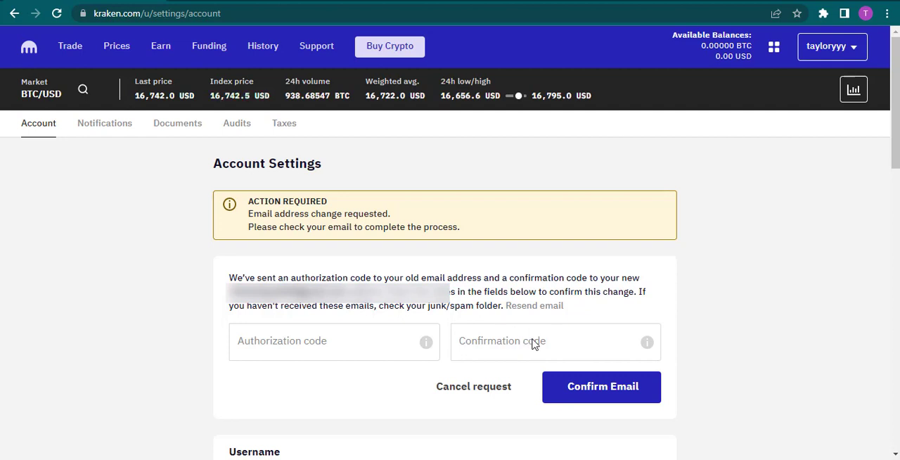
mouse_move(502, 345)
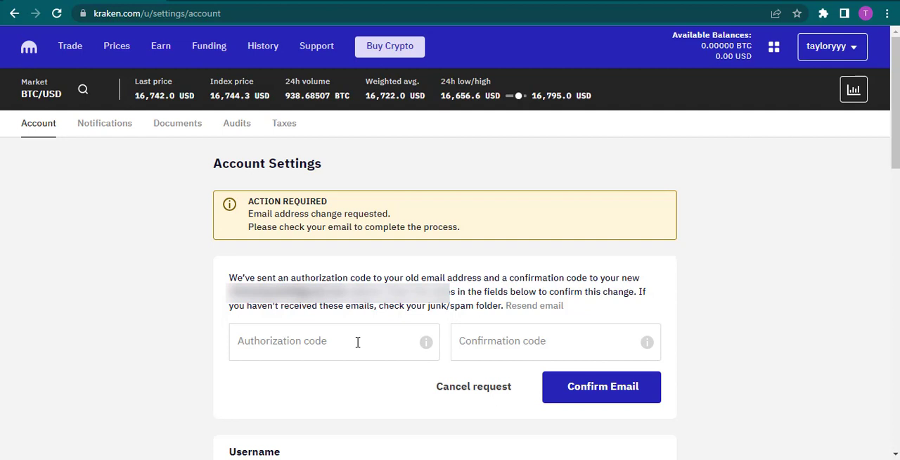
scroll("down", 3)
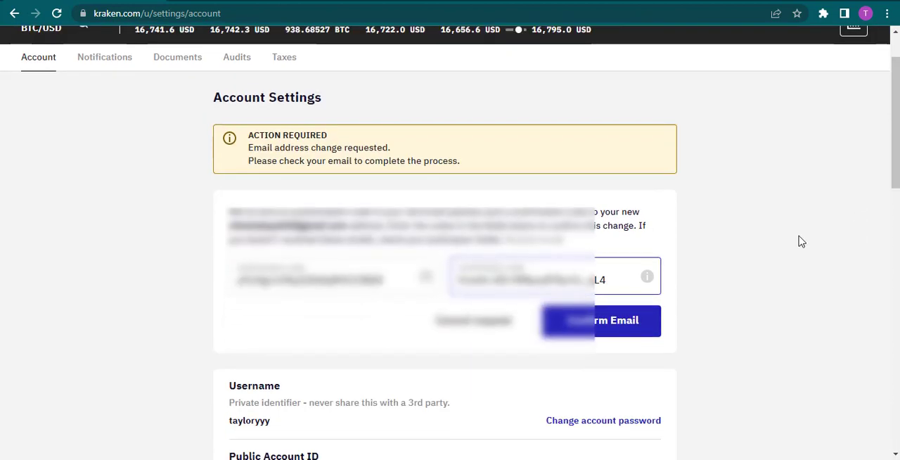
mouse_move(634, 333)
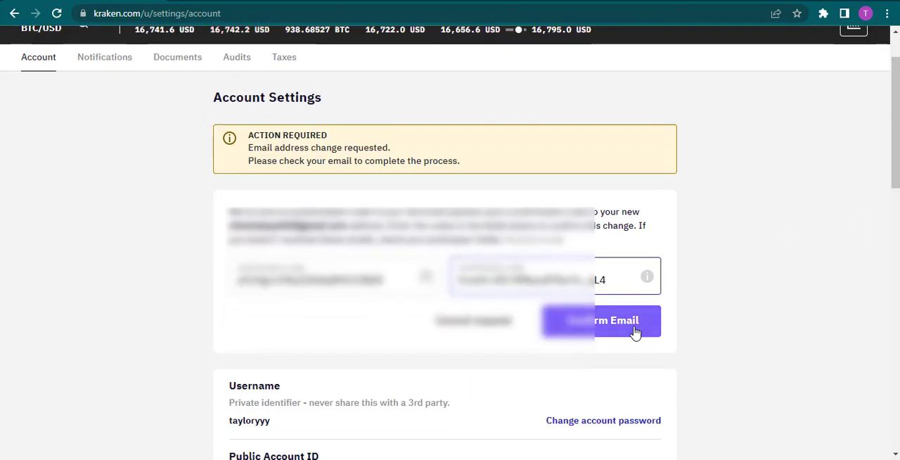
left_click(601, 321)
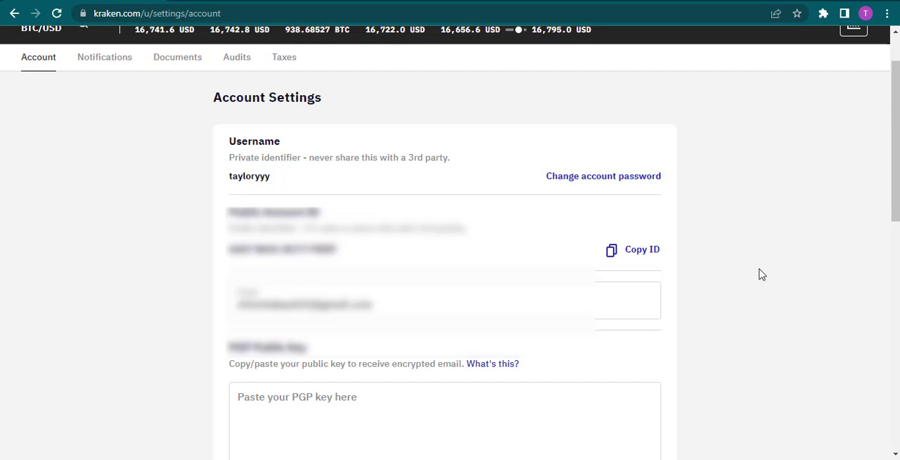
mouse_move(729, 275)
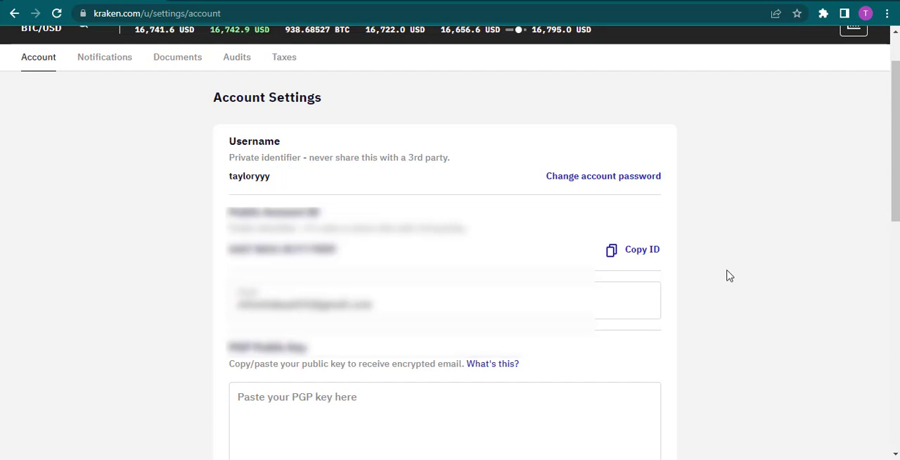